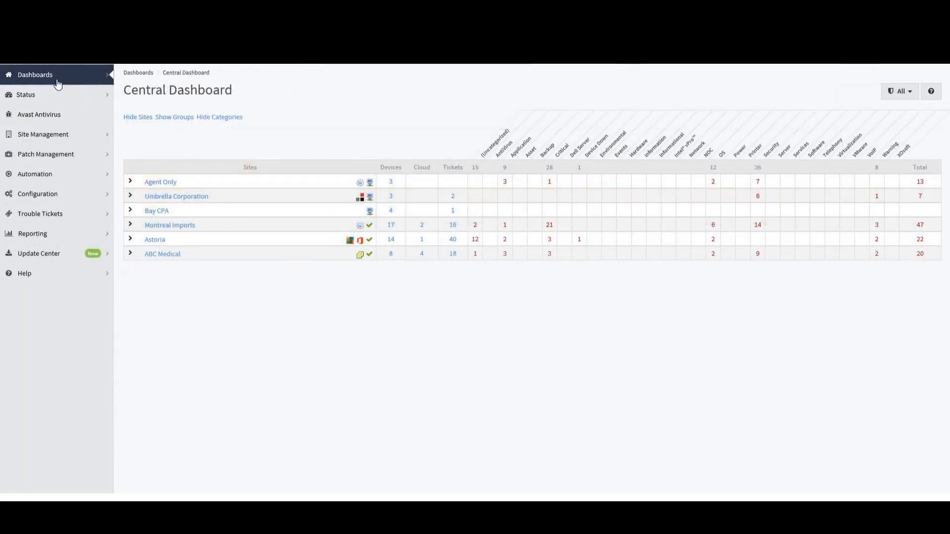
# Step: Expand Dashboards in the left navigation to list the available dashboards
pyautogui.click(34, 74)
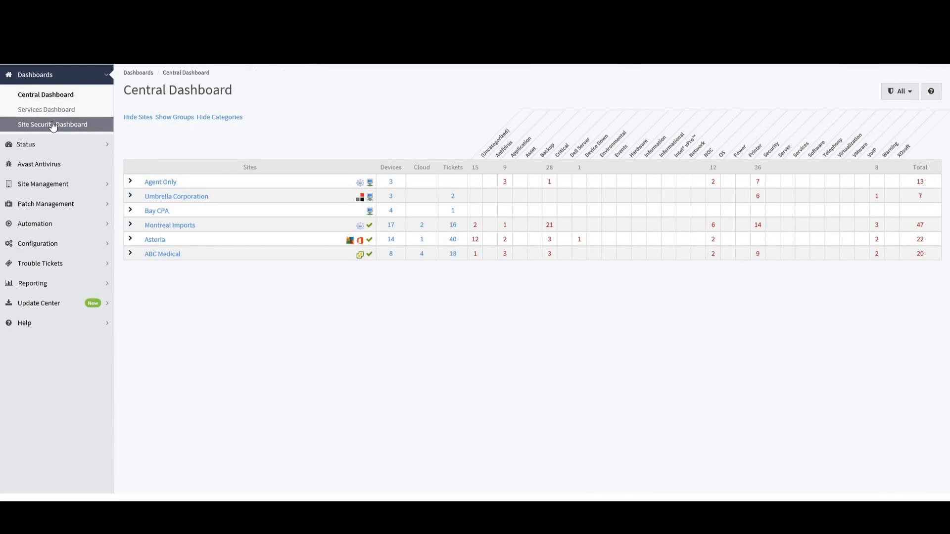
# Step: From the Site Security Dashboard, show Montreal Imports' antivirus details with the workstation detection test expanded
pyautogui.click(52, 125)
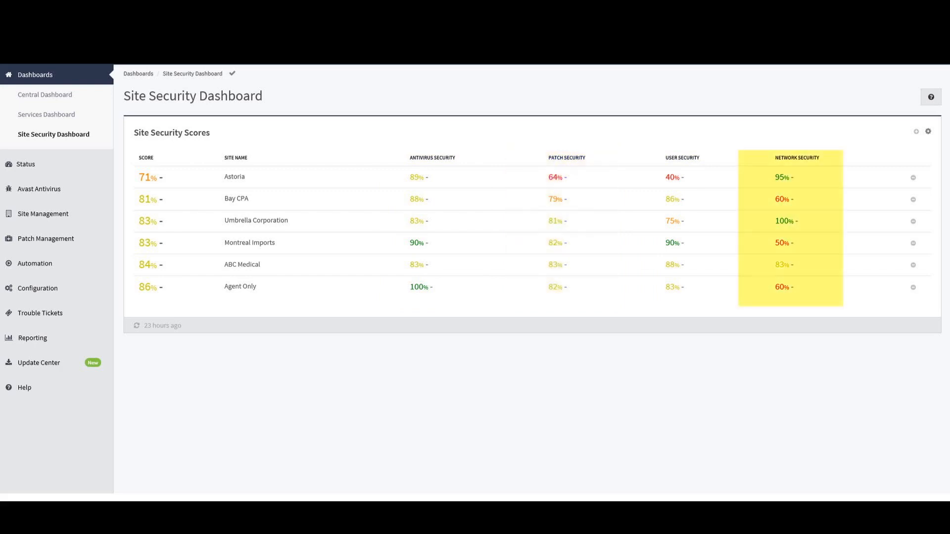
pyautogui.moveTo(391, 356)
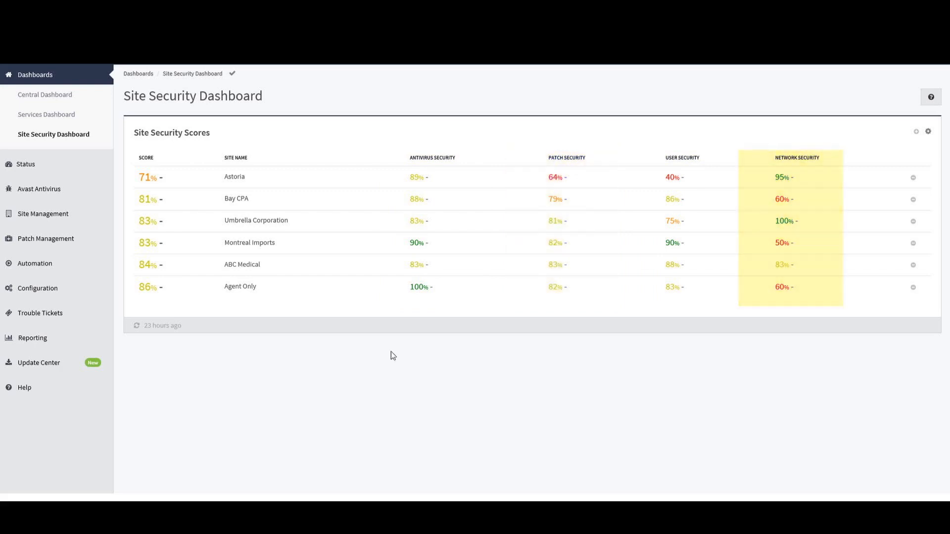
pyautogui.click(249, 242)
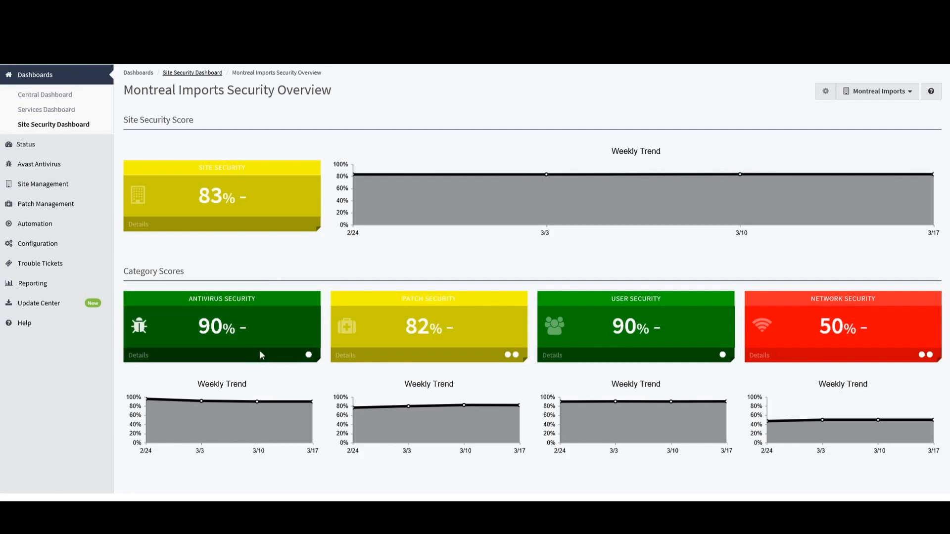
pyautogui.click(221, 326)
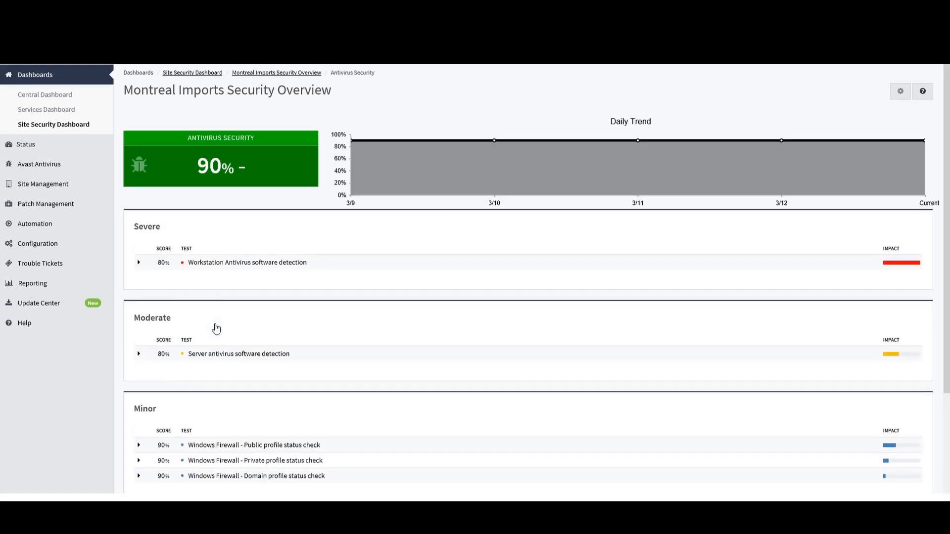
pyautogui.click(138, 263)
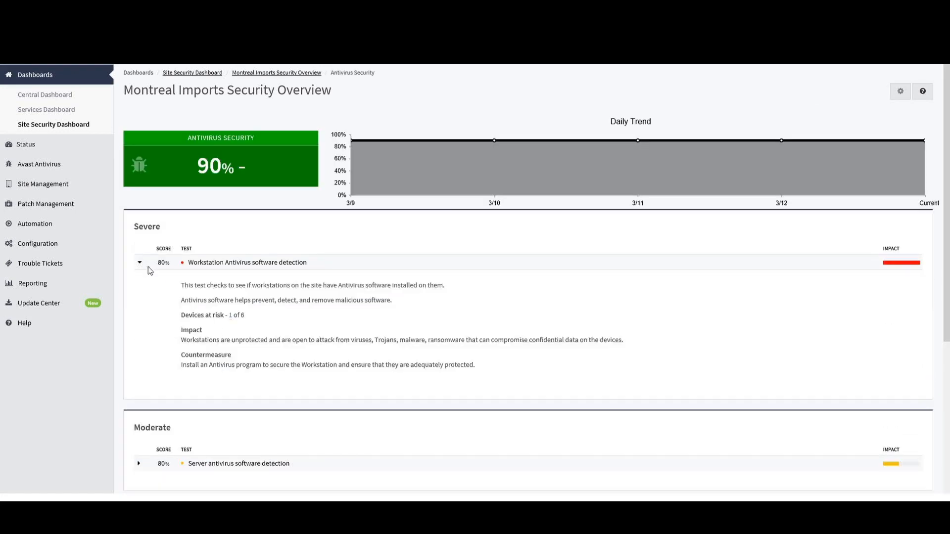
pyautogui.moveTo(234, 320)
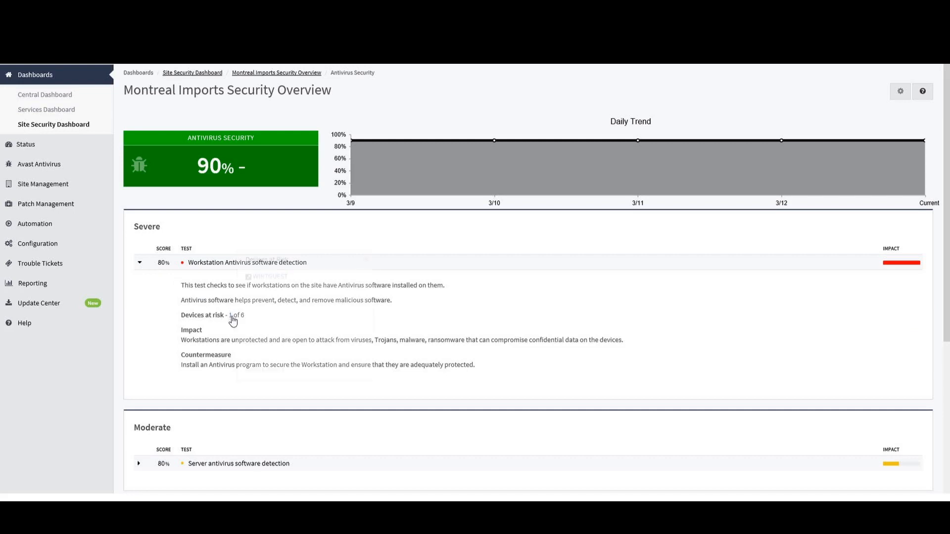
pyautogui.click(233, 315)
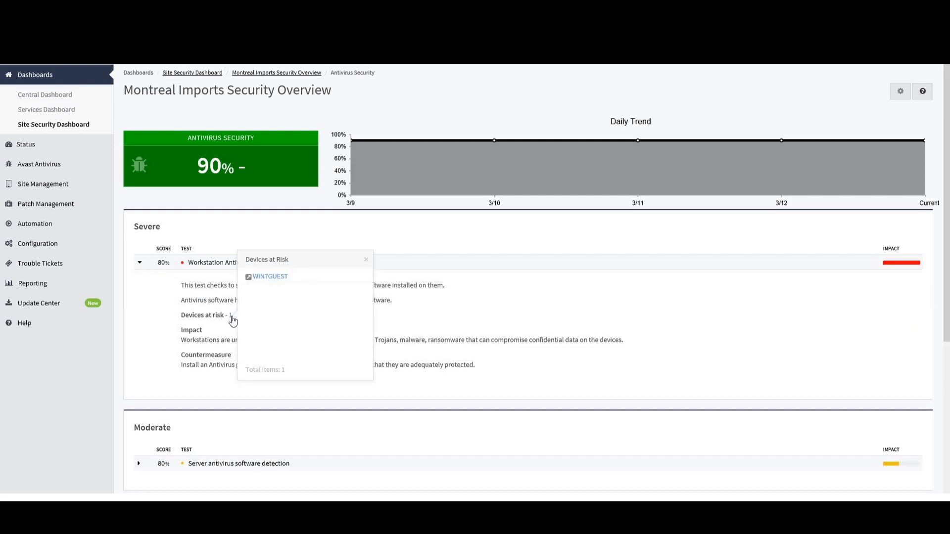
pyautogui.moveTo(365, 260)
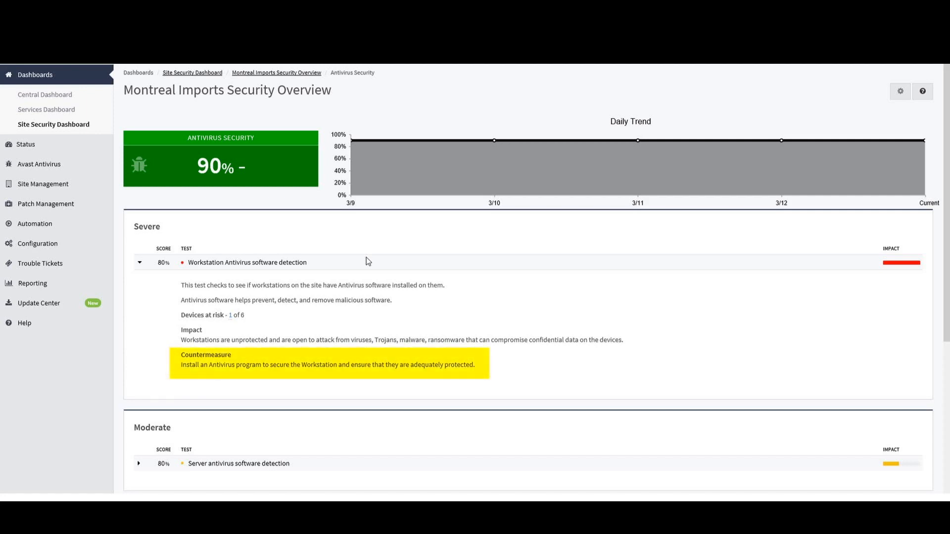
pyautogui.click(192, 72)
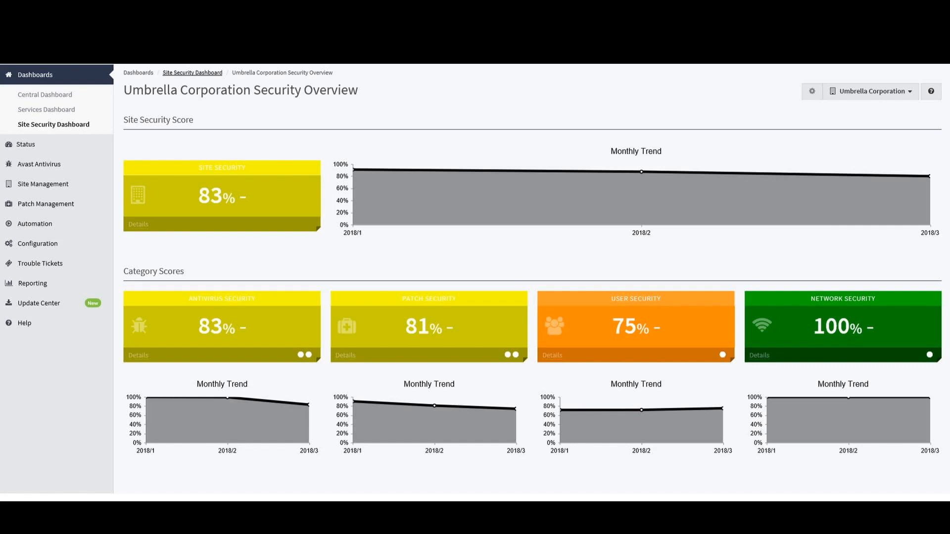